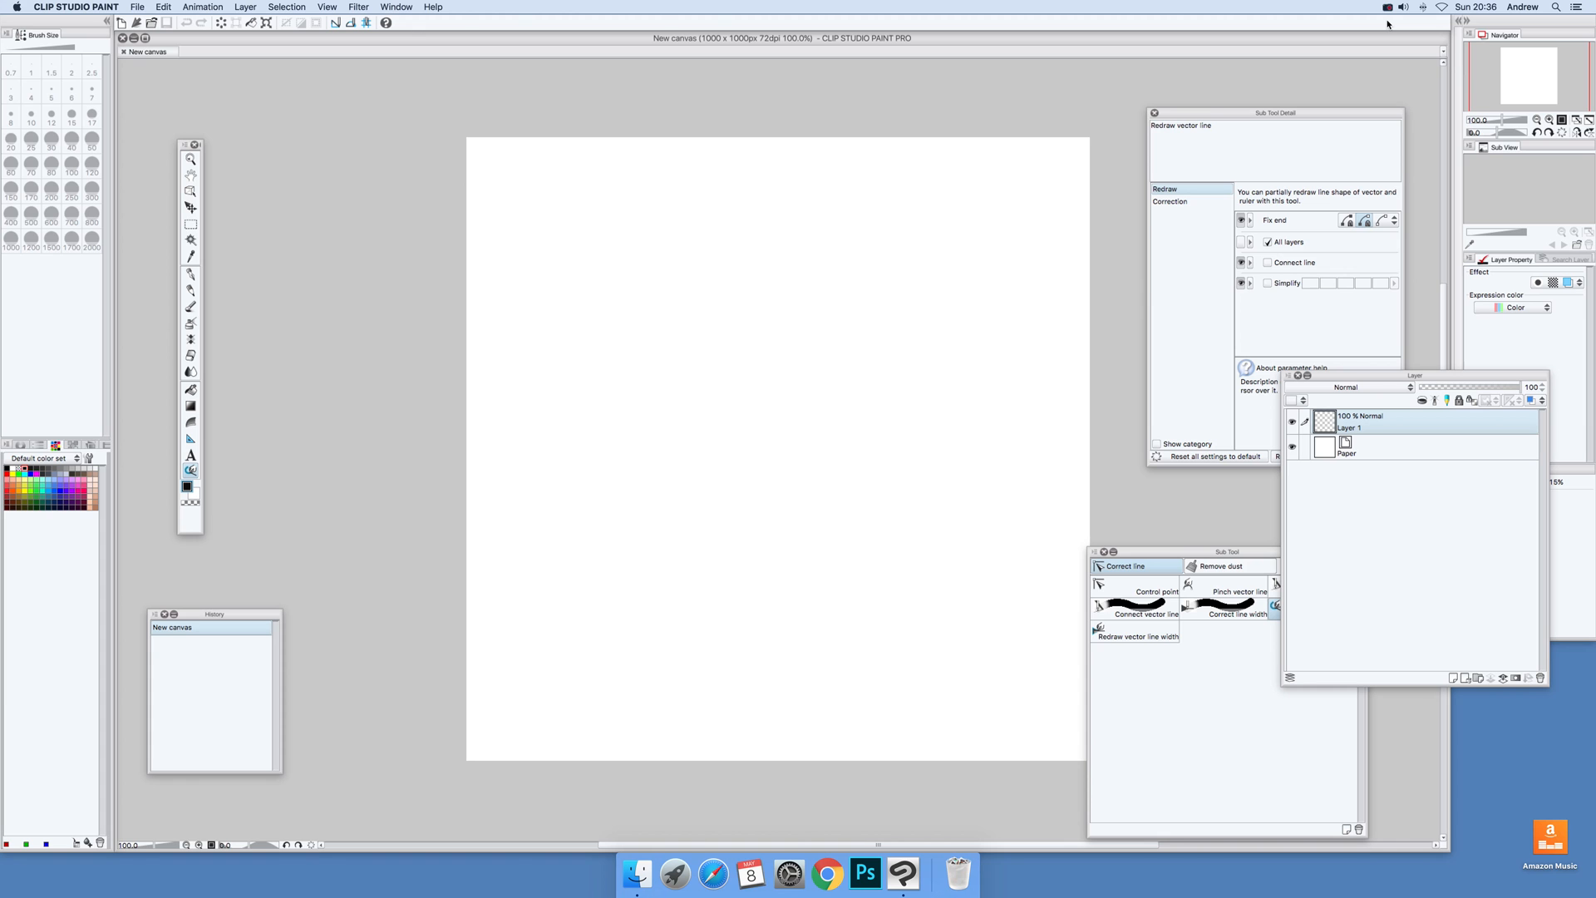
mouse_move(905, 499)
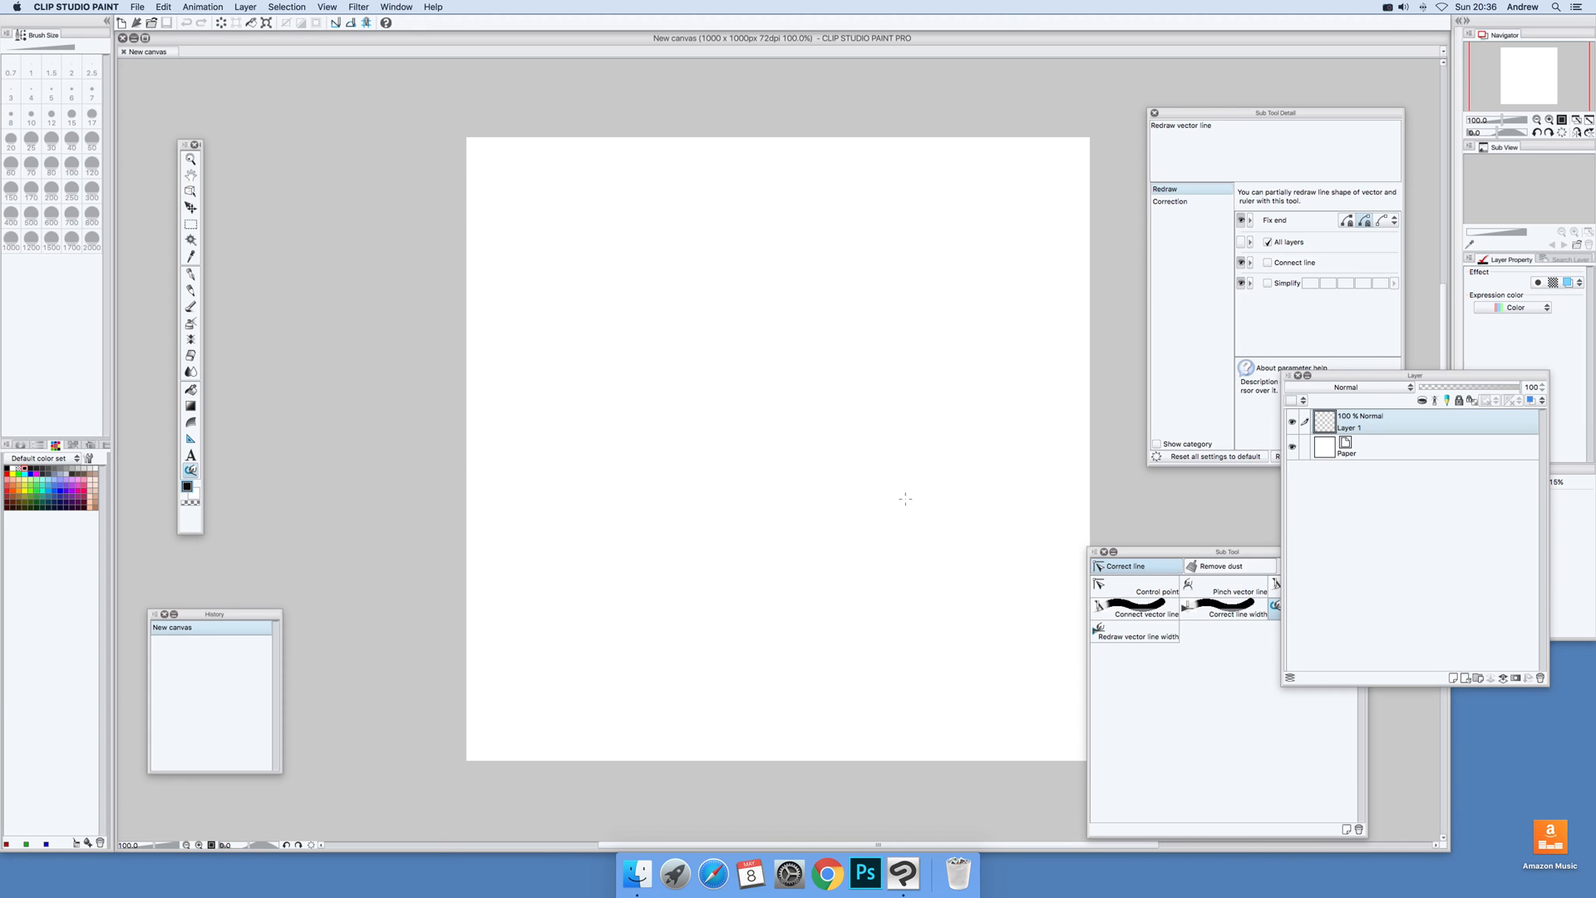
mouse_move(448, 46)
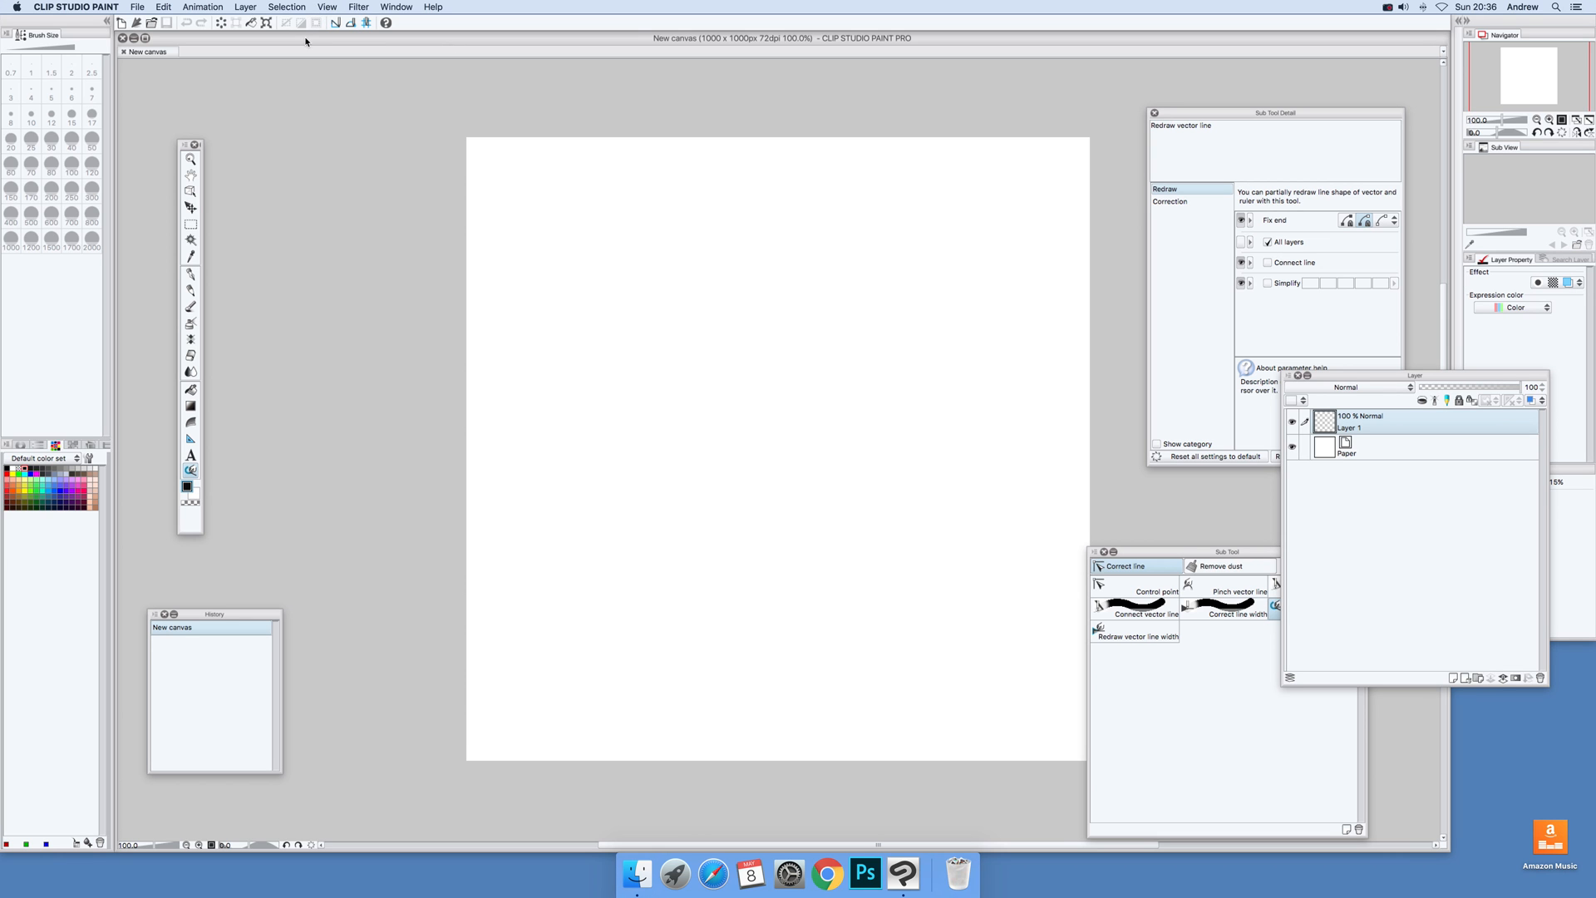
Create a new vector layer, Layer 2, above Layer 1 via Layer > New Layer.
click(245, 7)
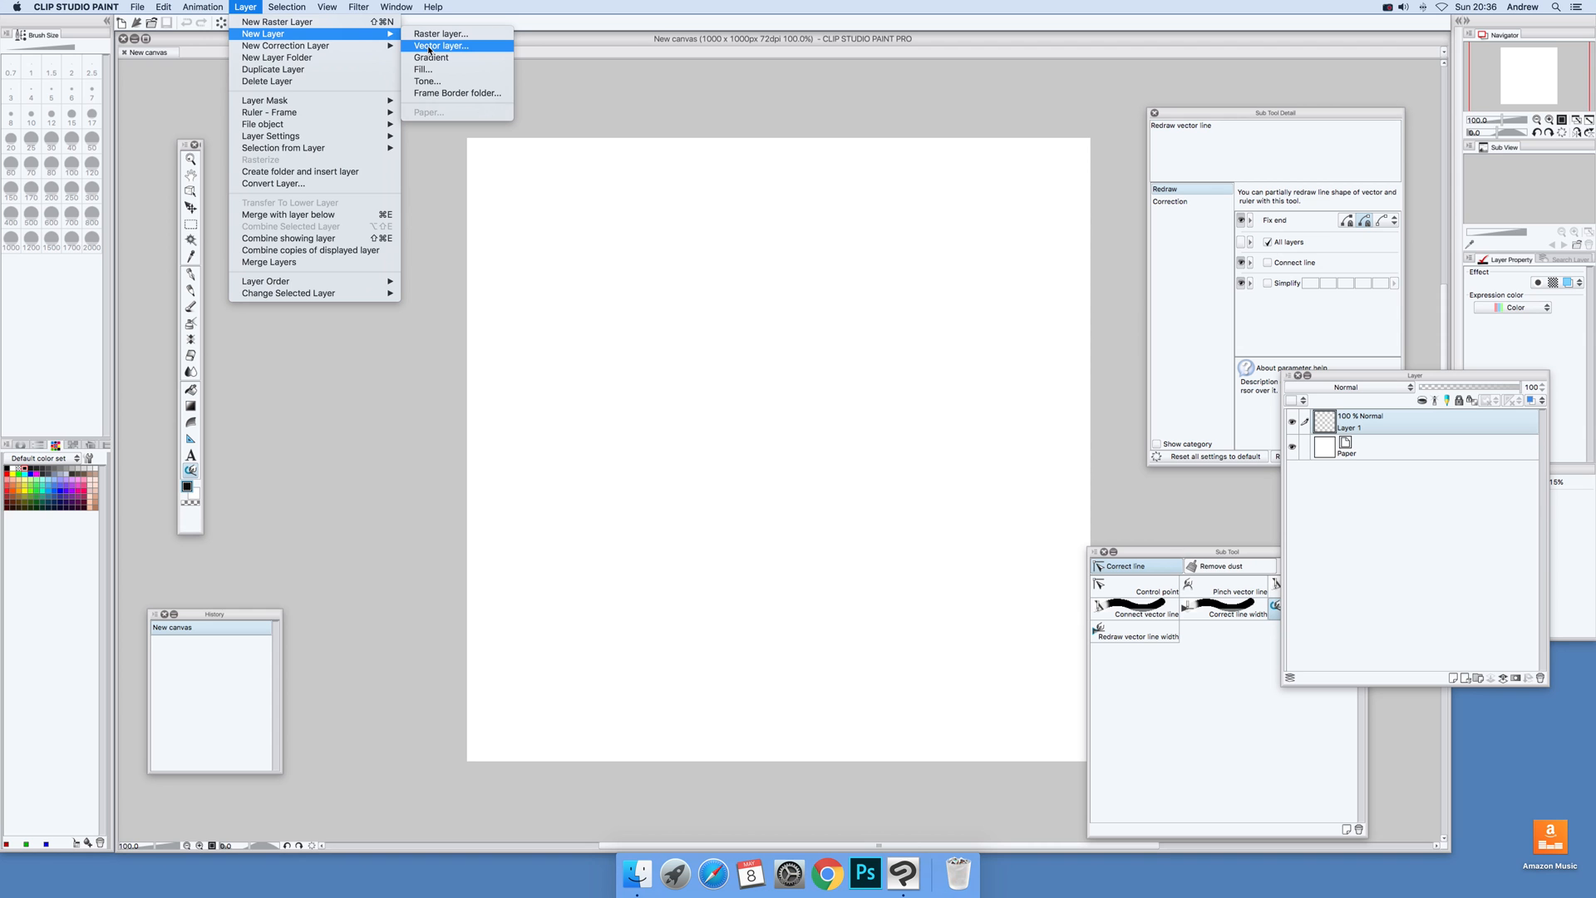
click(439, 46)
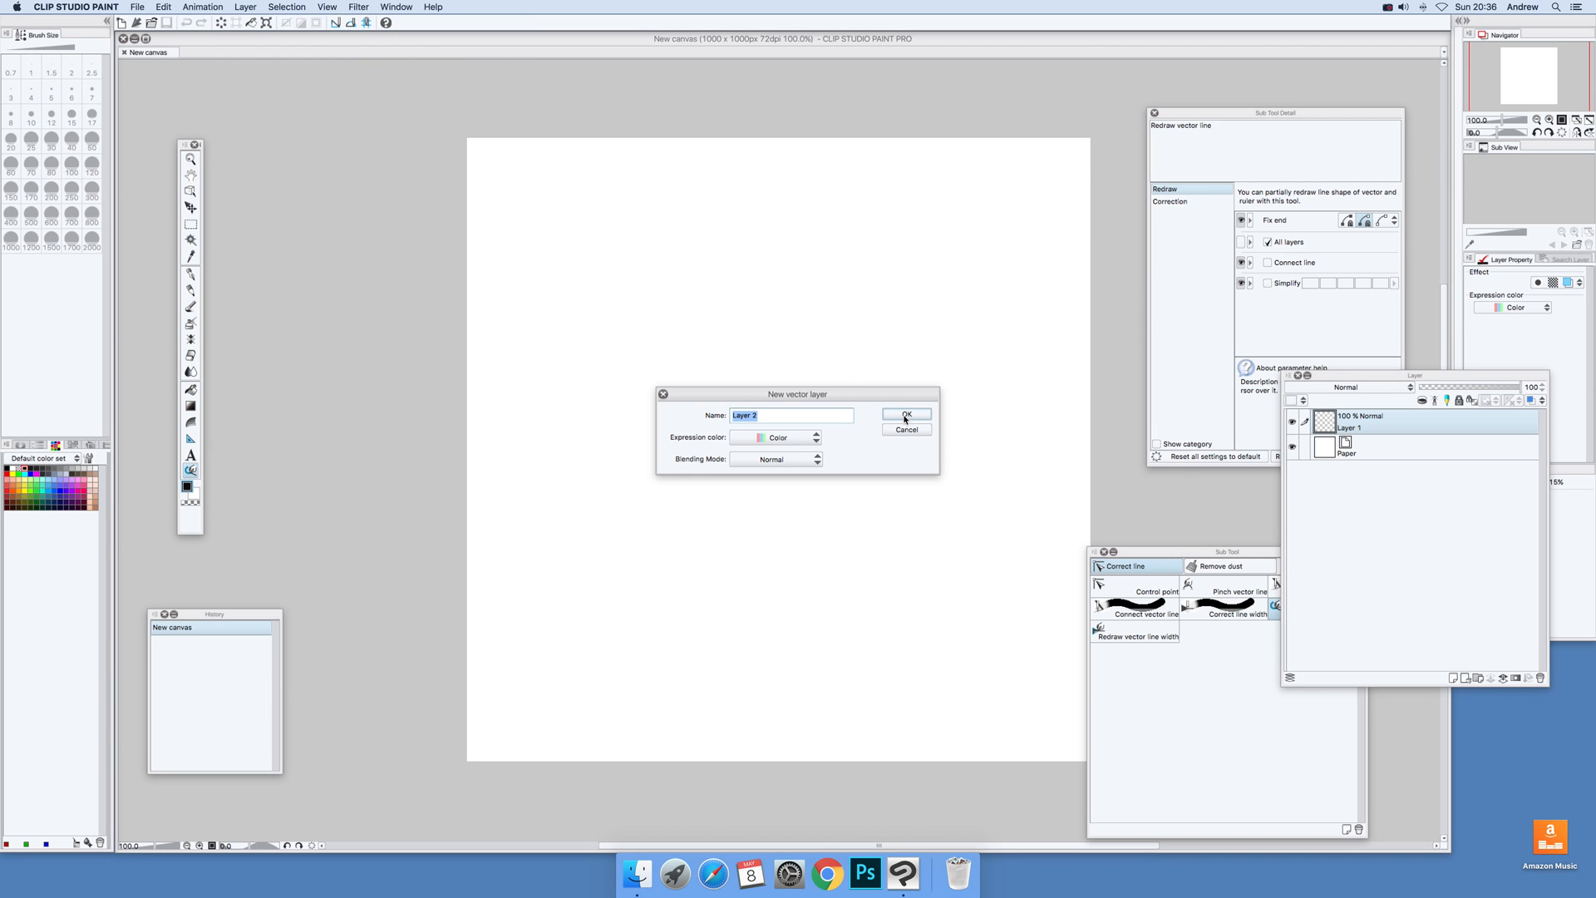
click(905, 414)
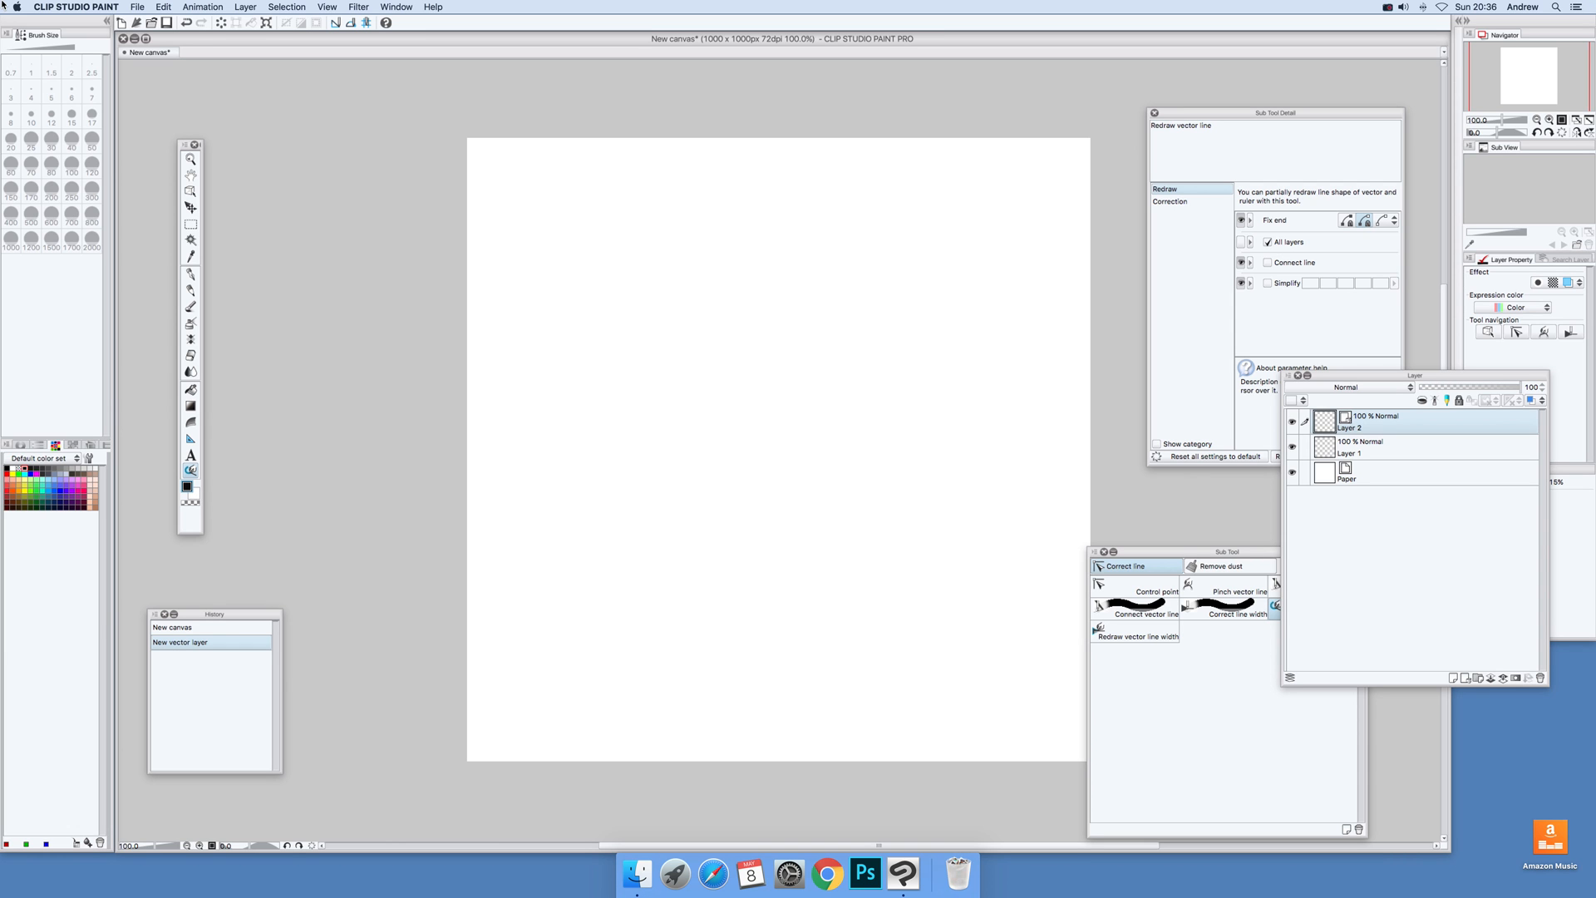
mouse_move(166, 266)
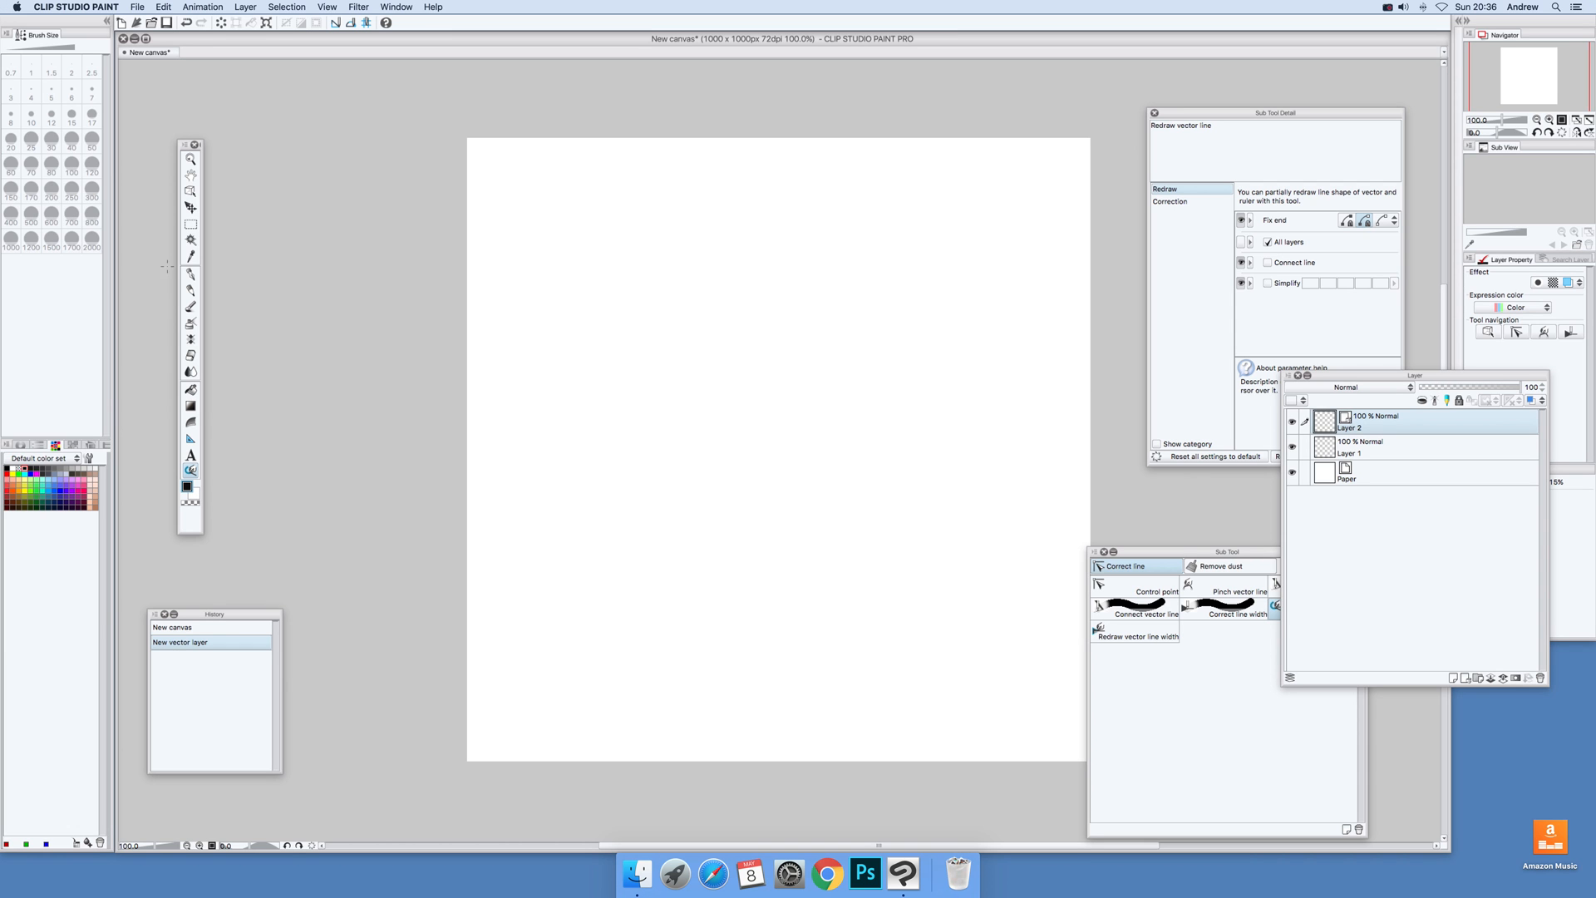
Place a 12-line symmetrical ruler centred on the canvas for Layer 2.
click(189, 439)
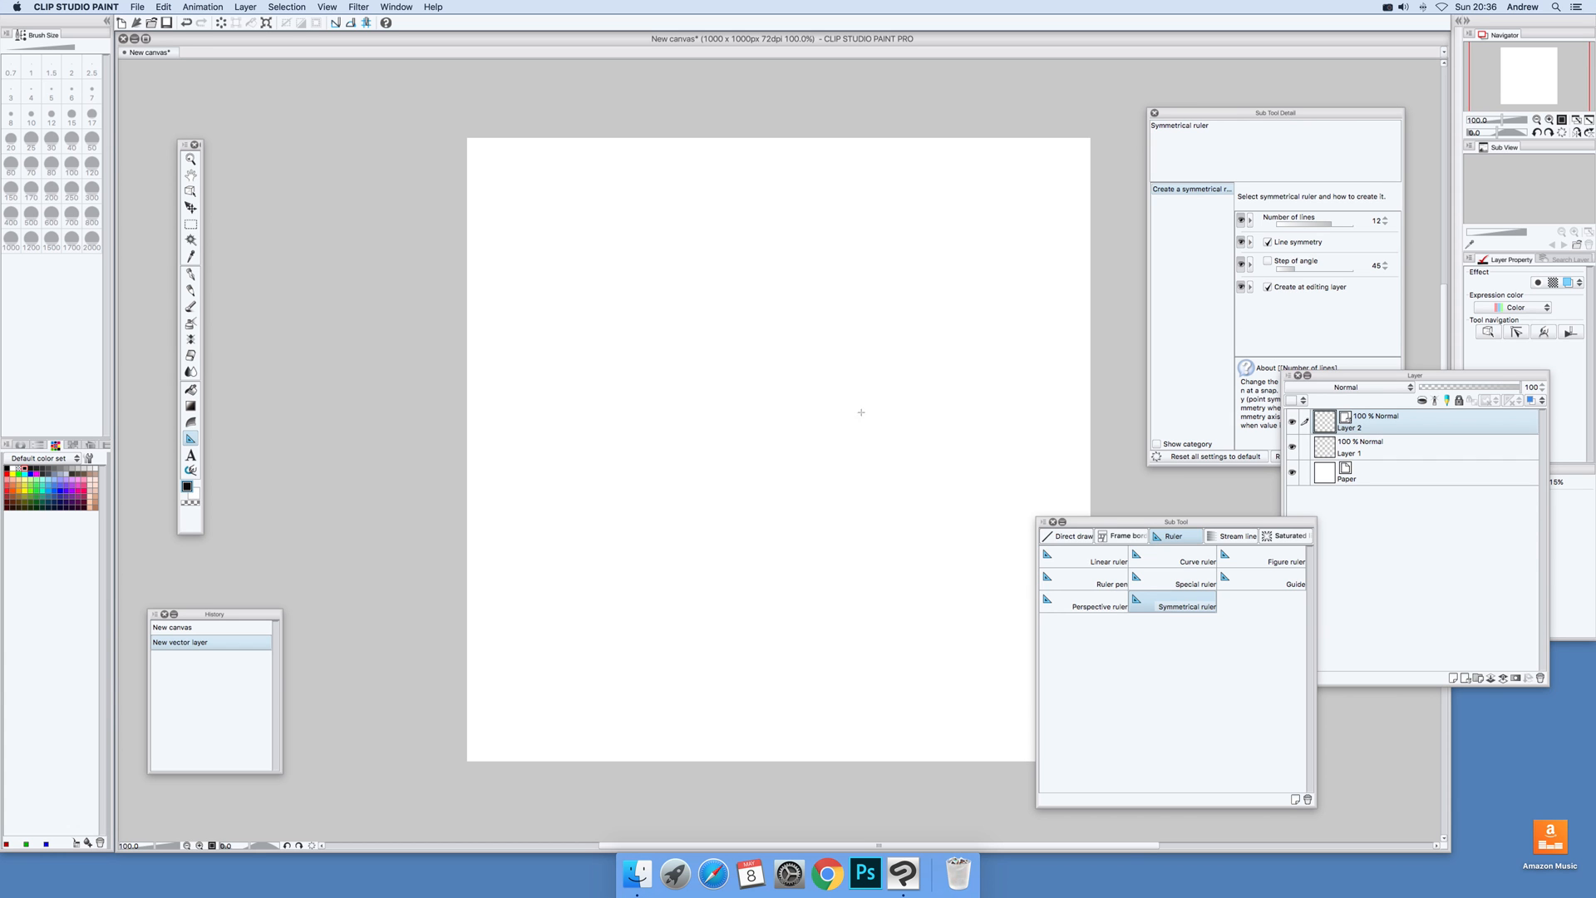
drag(768, 449, 901, 558)
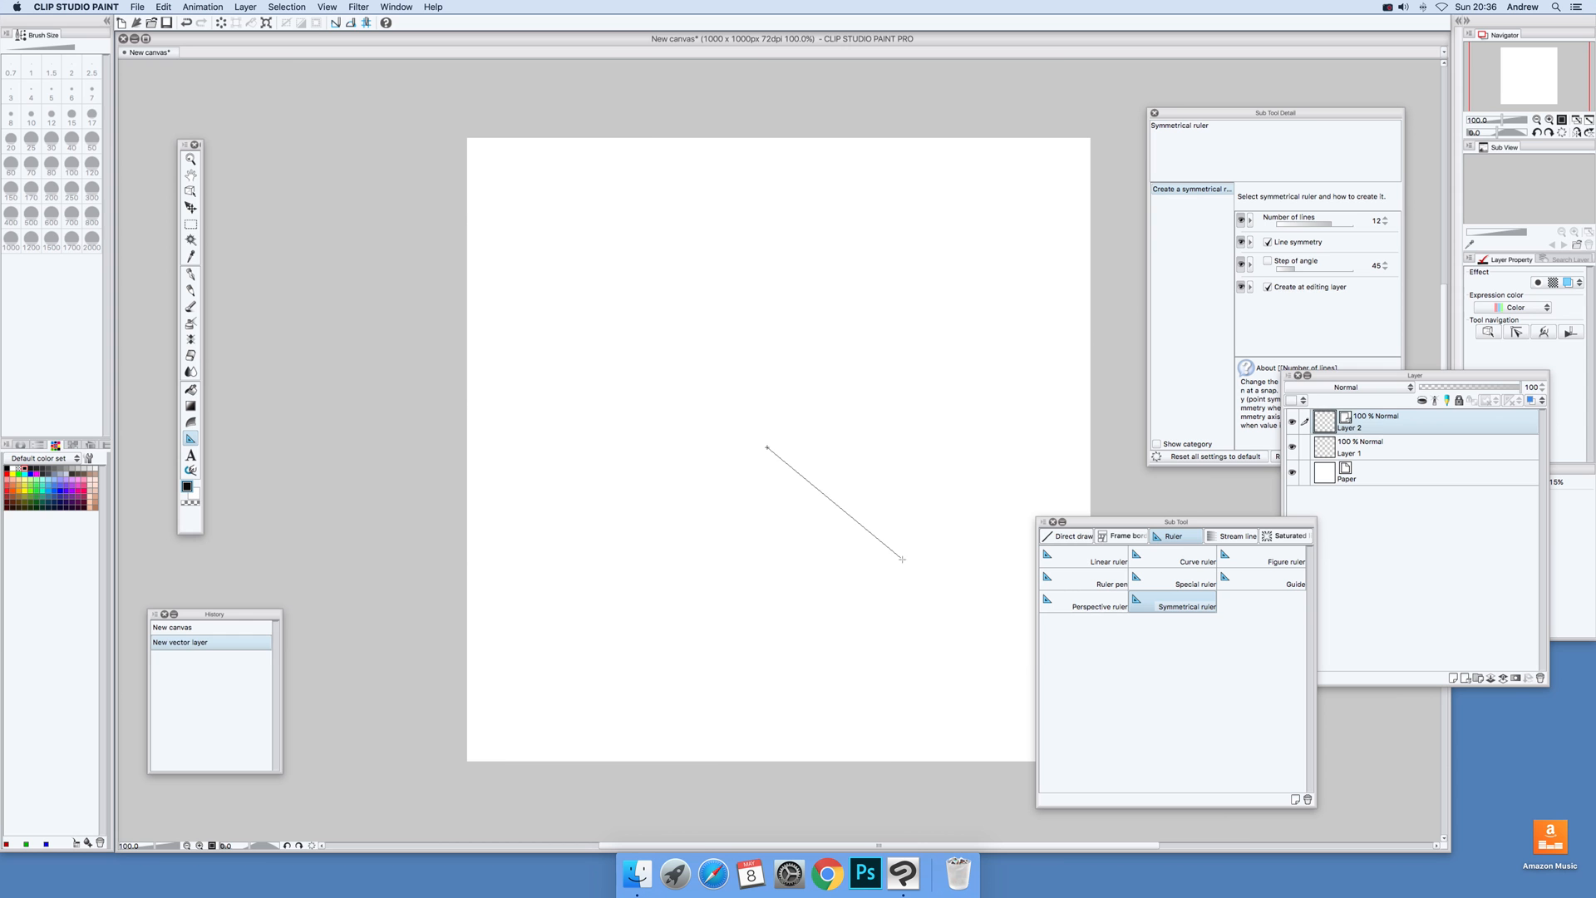
drag(769, 449, 901, 559)
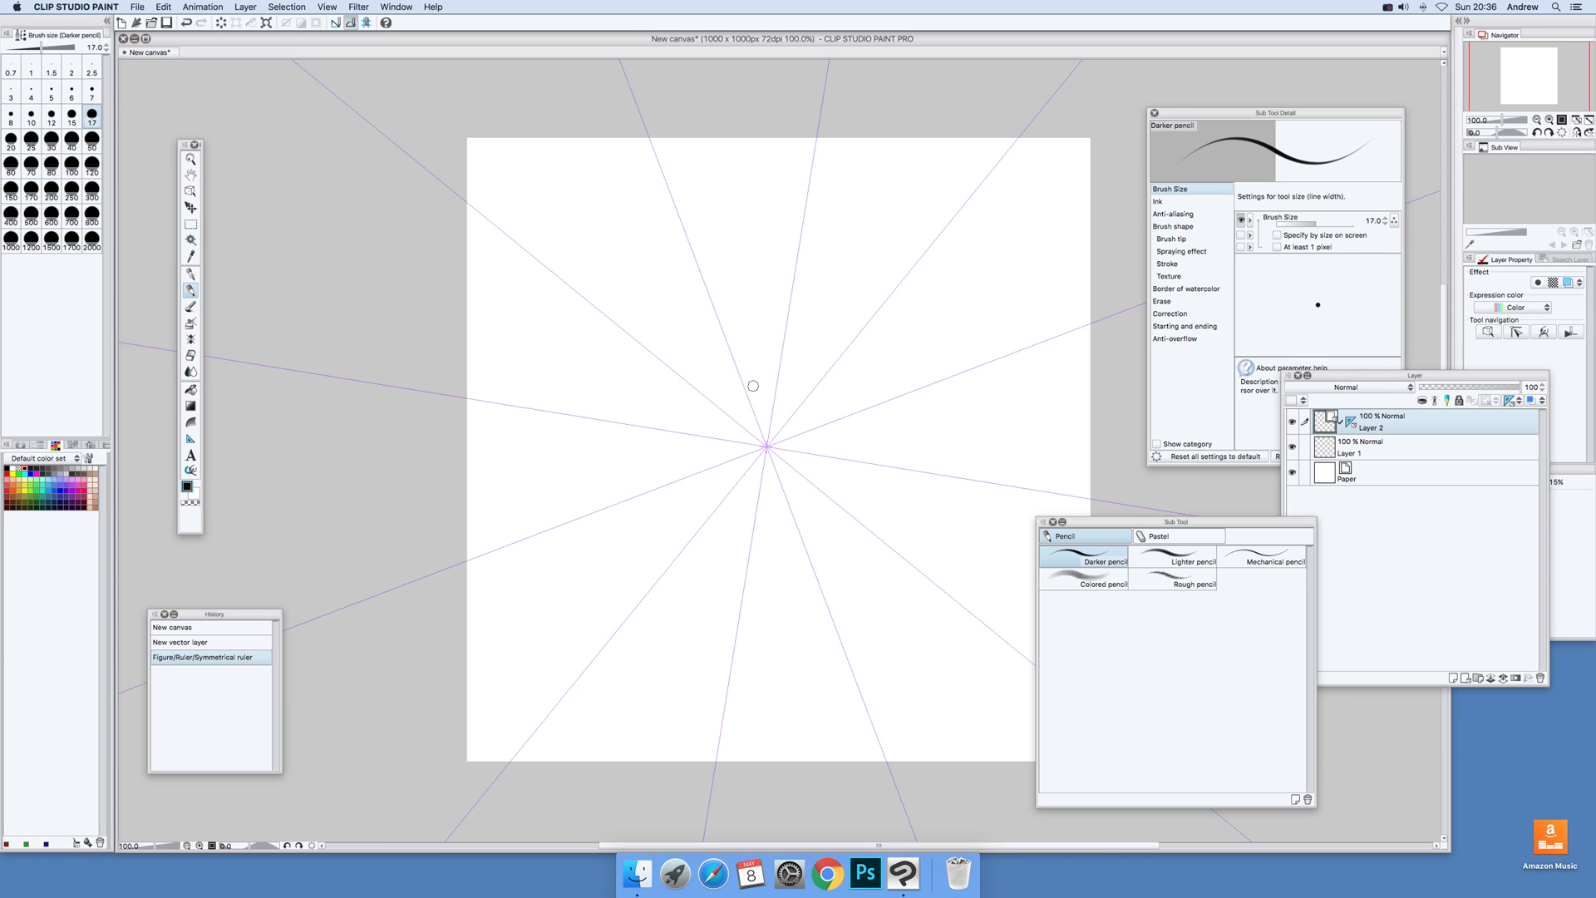
Draw wavy Darker pencil strokes that mirror into a dense 12-fold radial mandala.
drag(753, 384, 834, 296)
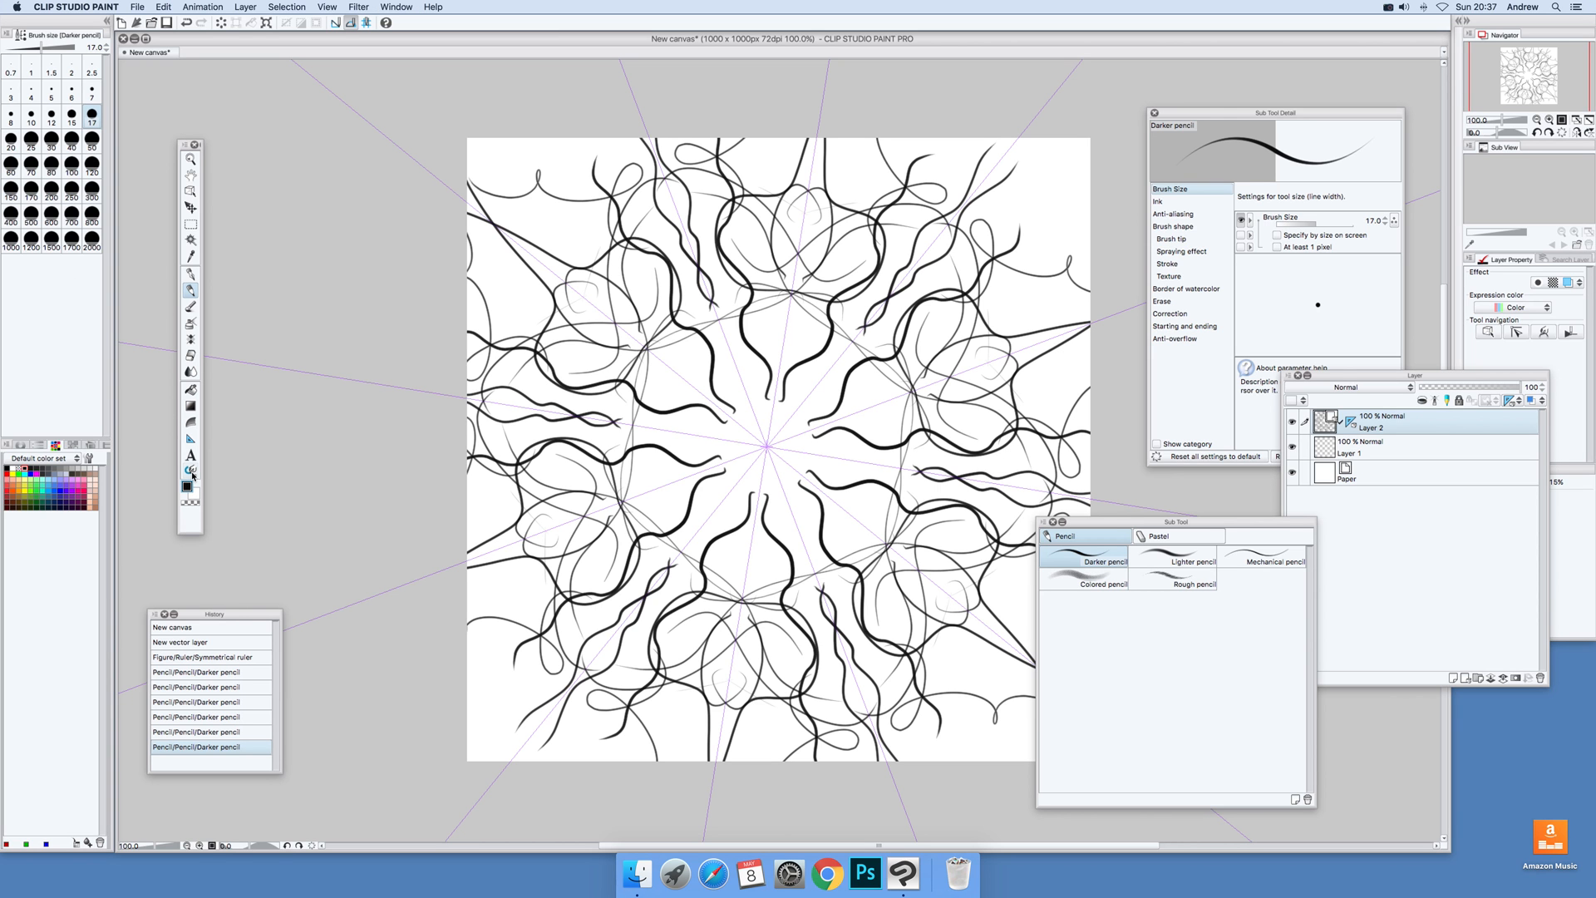
mouse_move(190, 469)
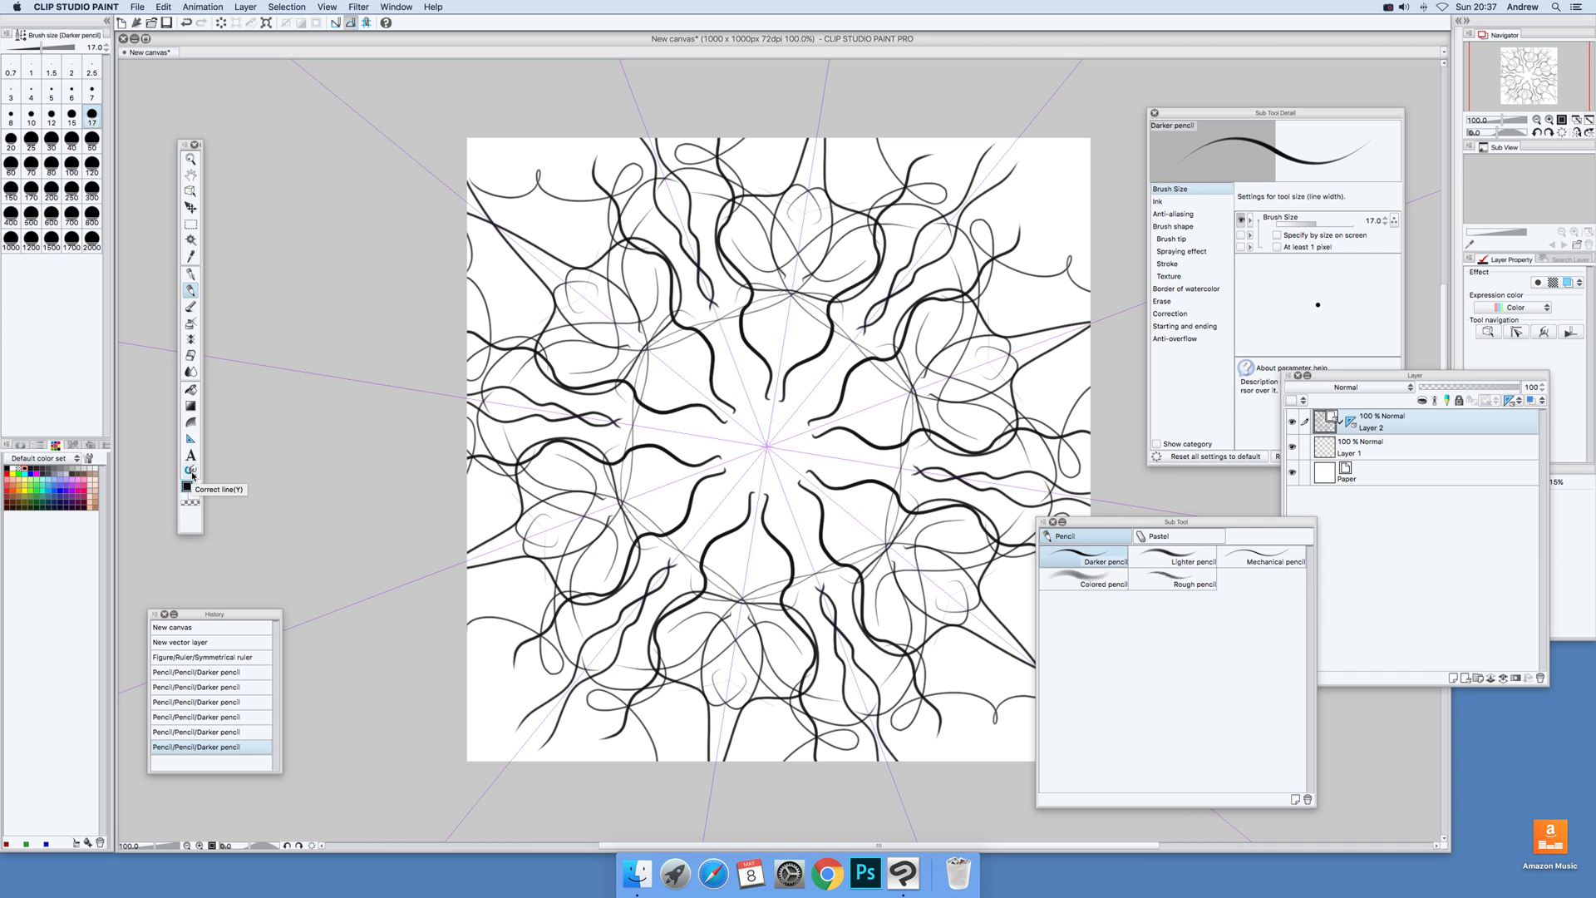
Select the Correct line tool's Redraw vector line sub tool.
click(190, 469)
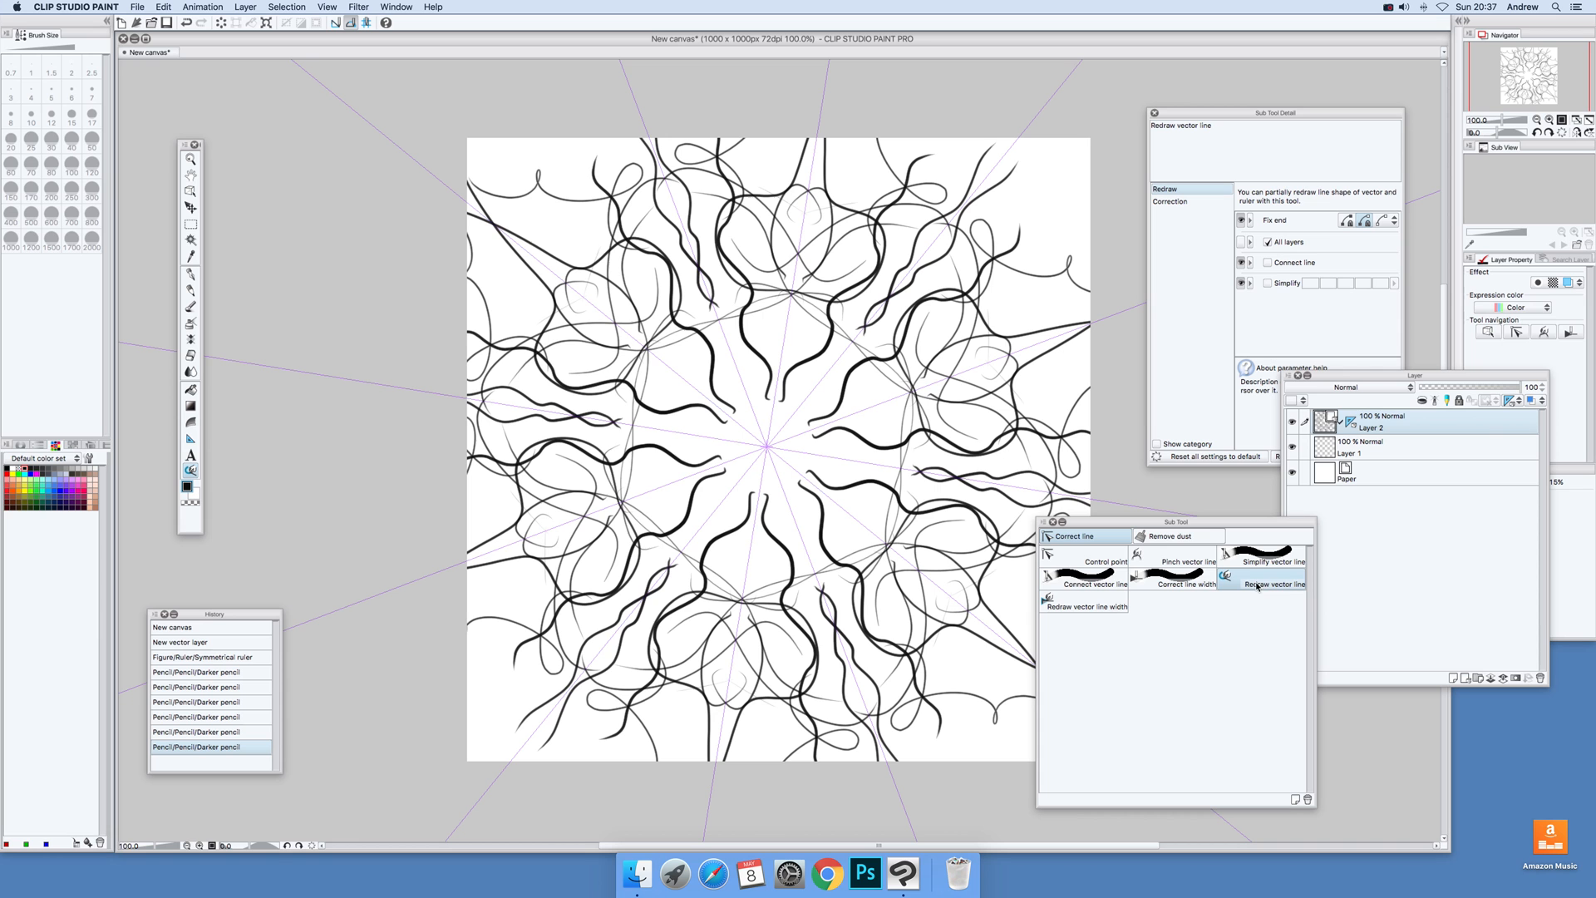
mouse_move(1109, 620)
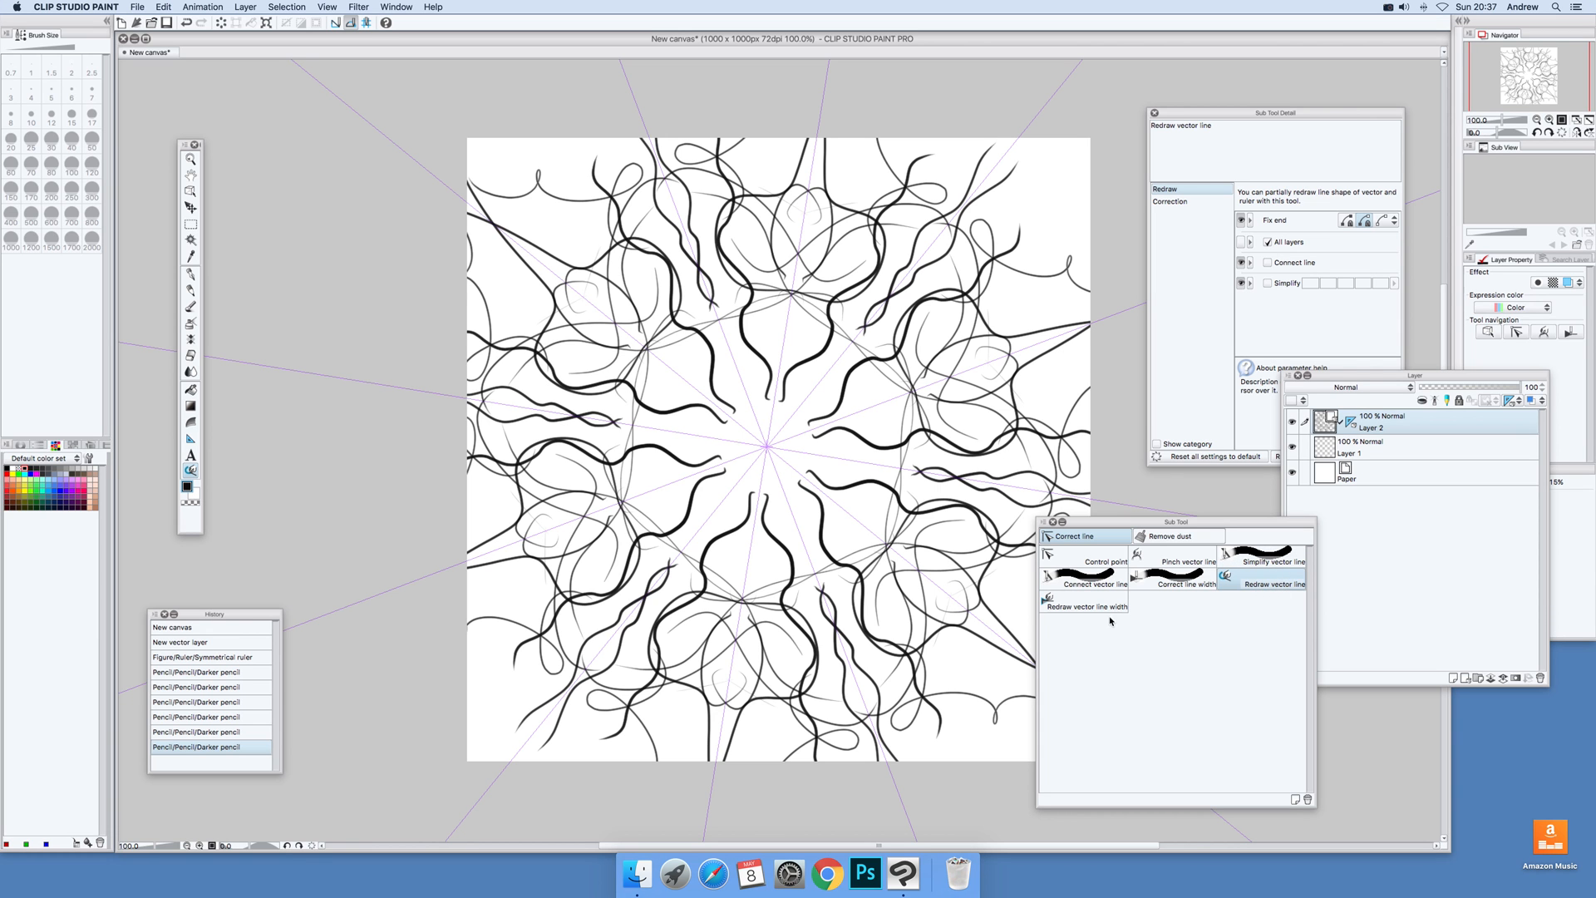
mouse_move(1282, 587)
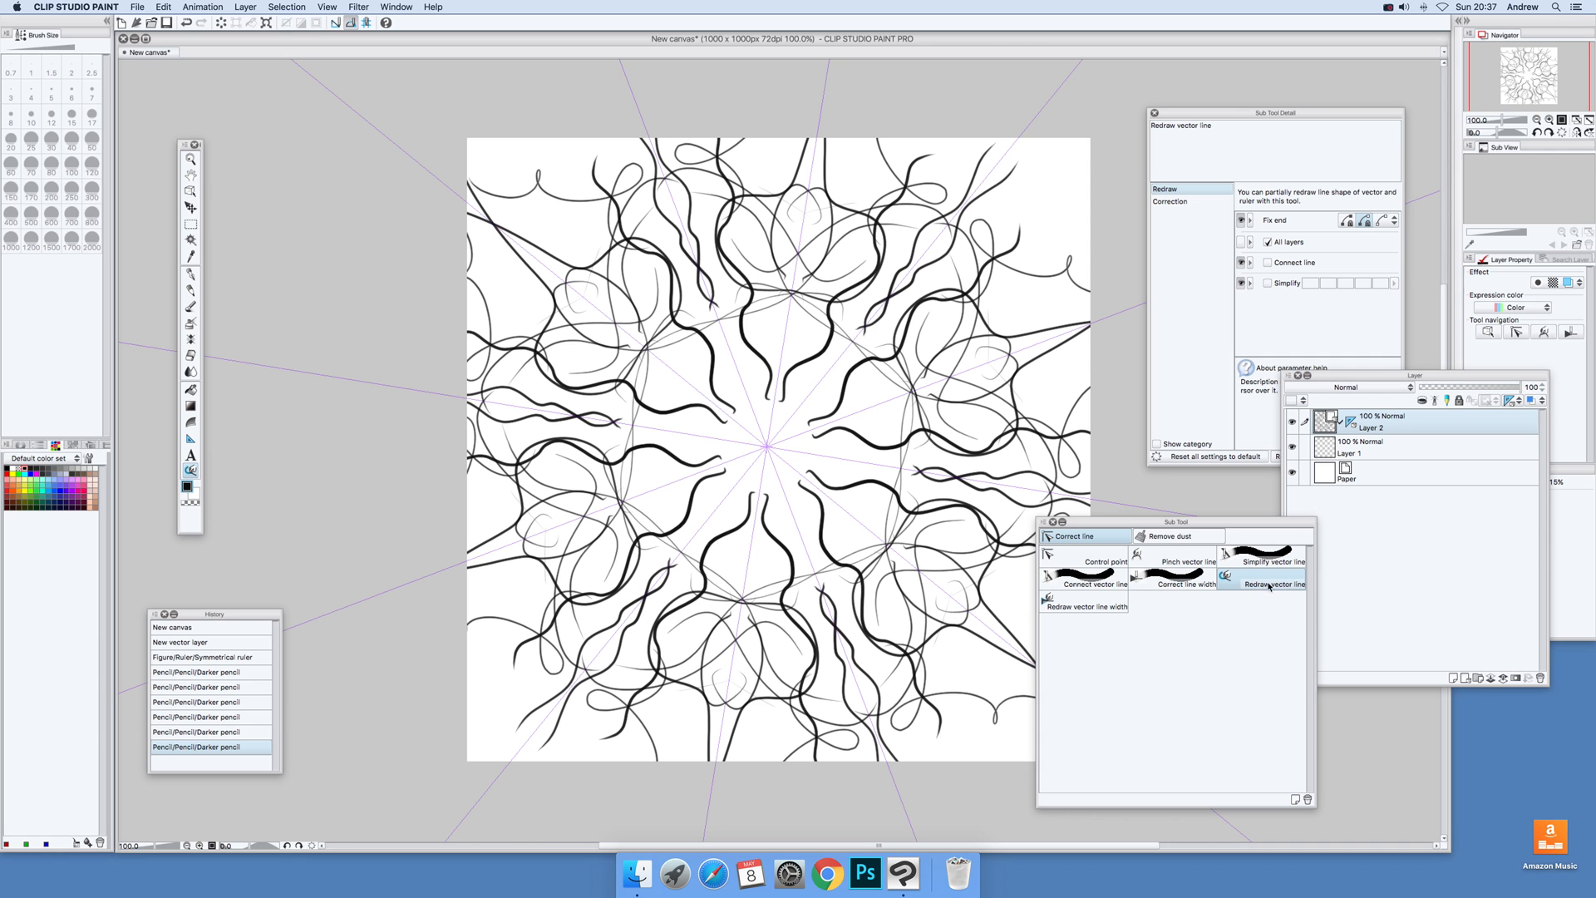
mouse_move(1269, 587)
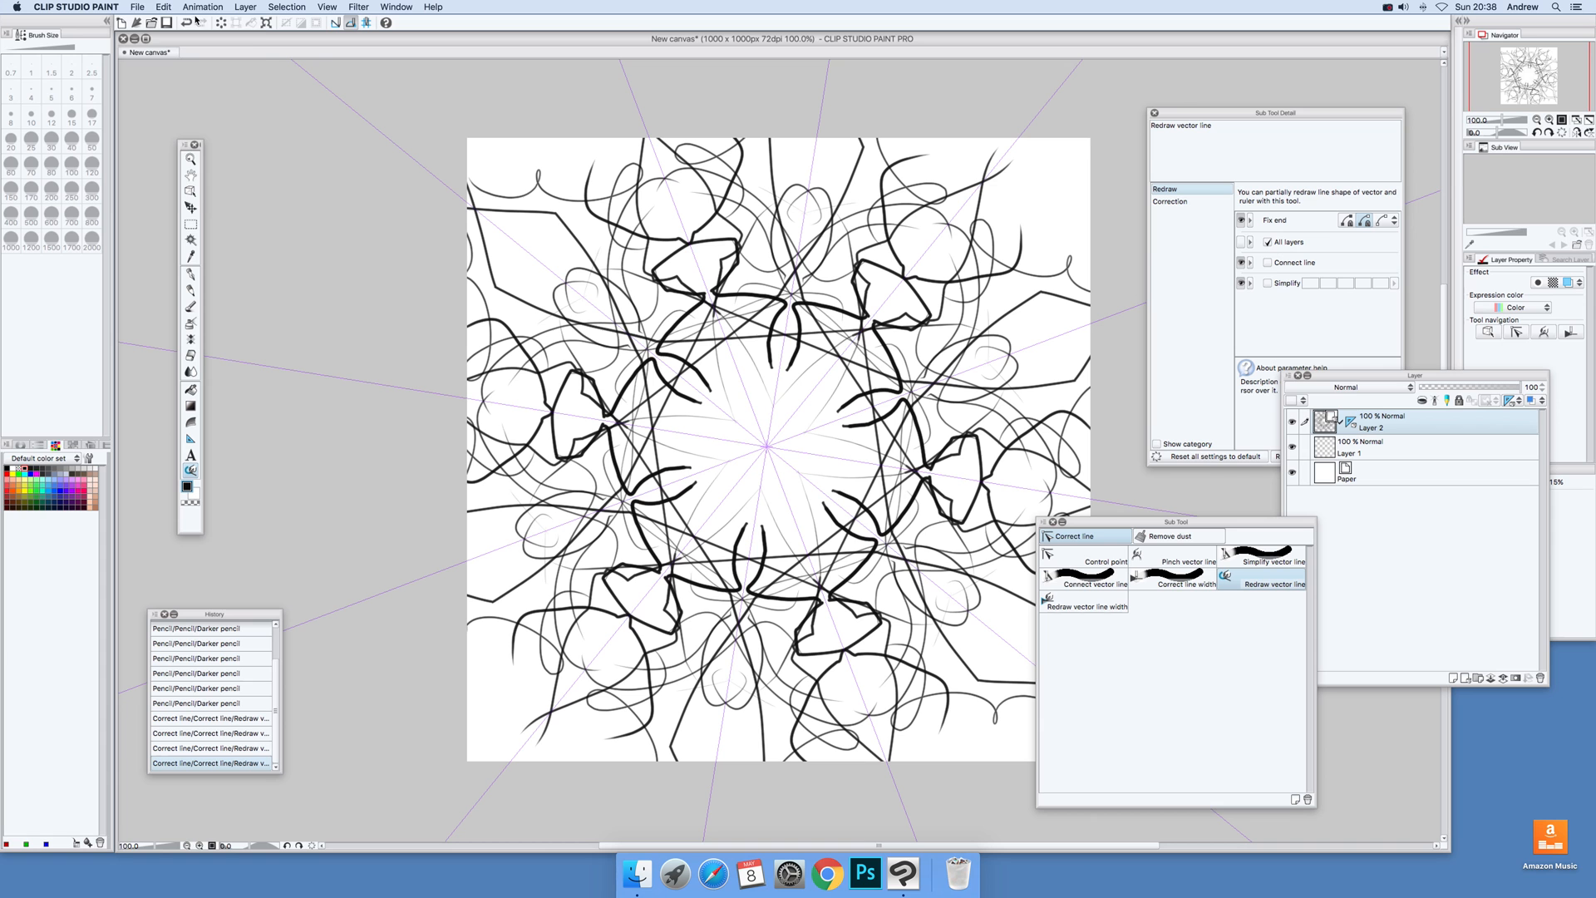
Redraw the inner-ring strokes into sharper angular, petal-like forms around the centre.
click(136, 7)
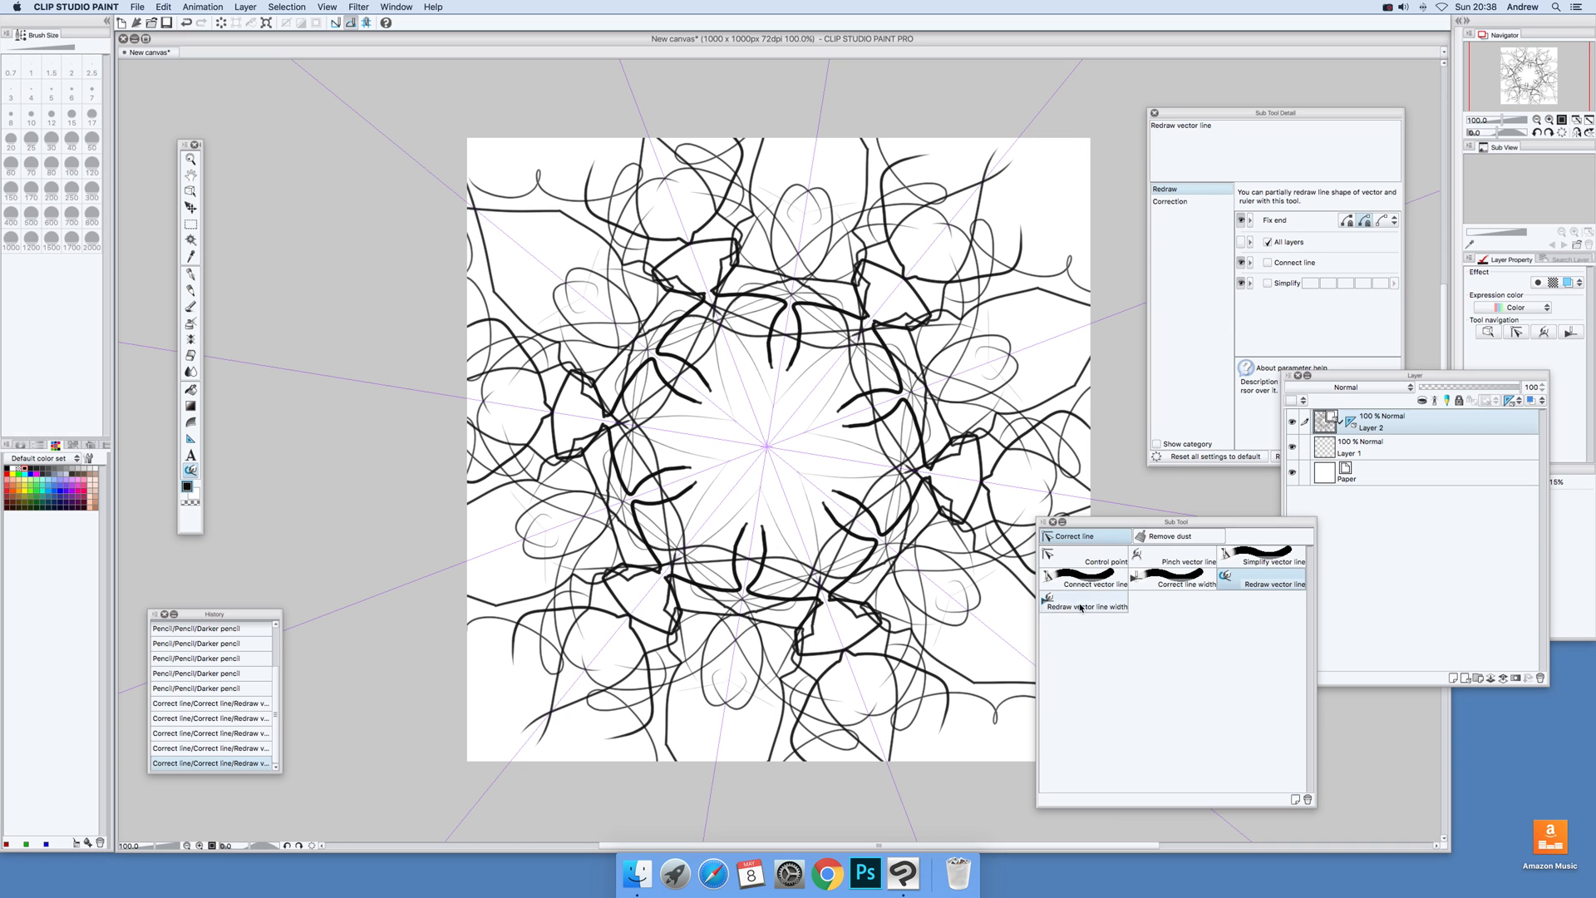
click(1083, 607)
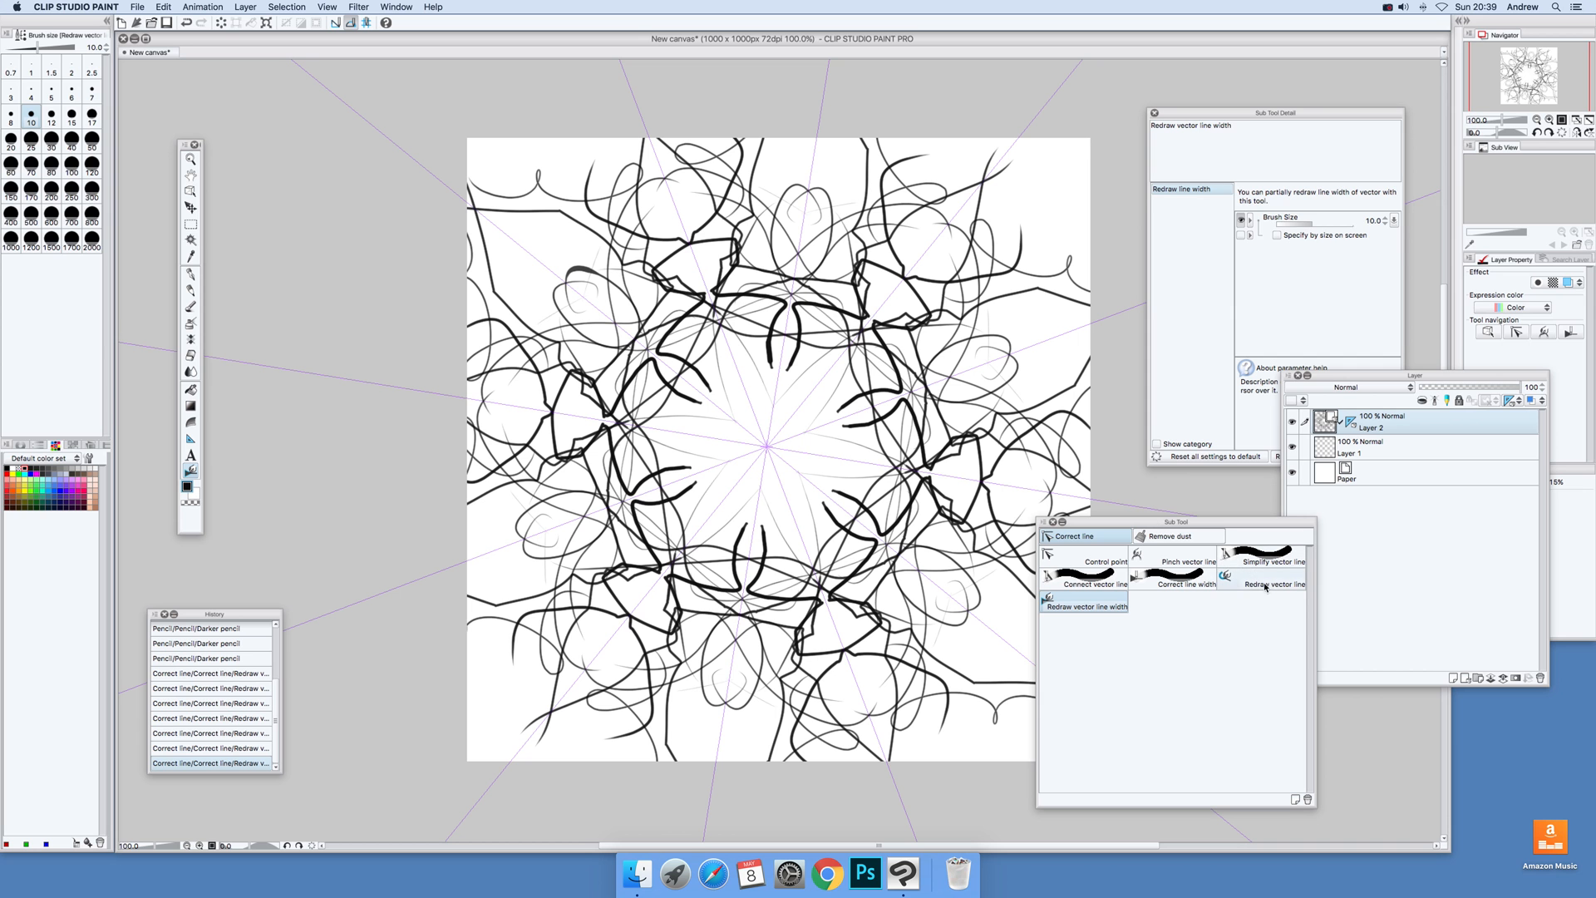
click(1271, 576)
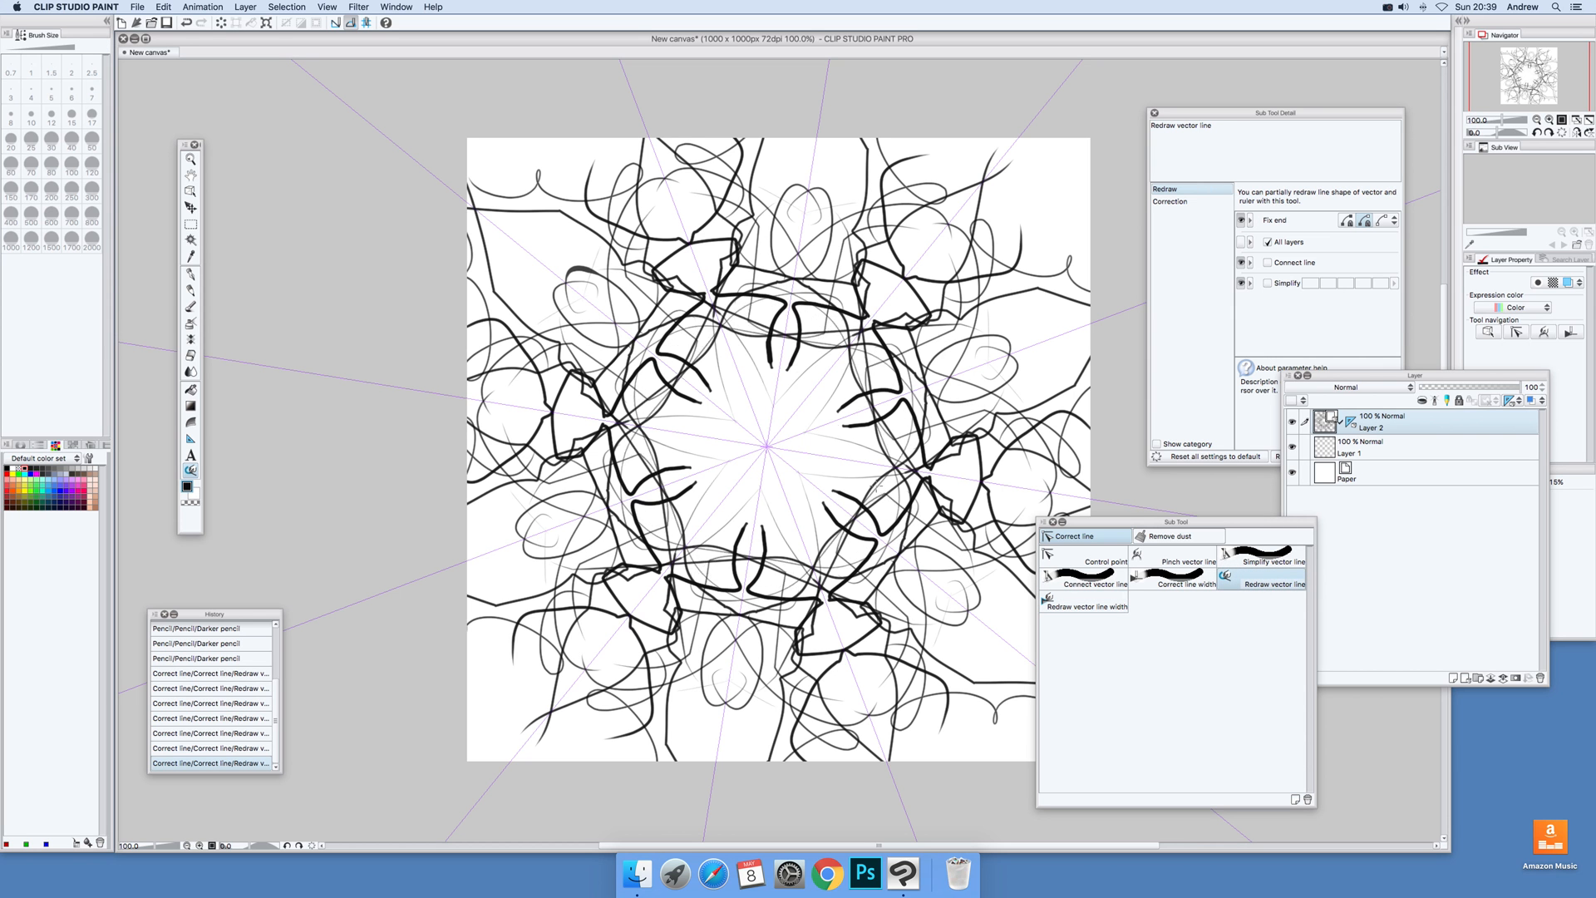